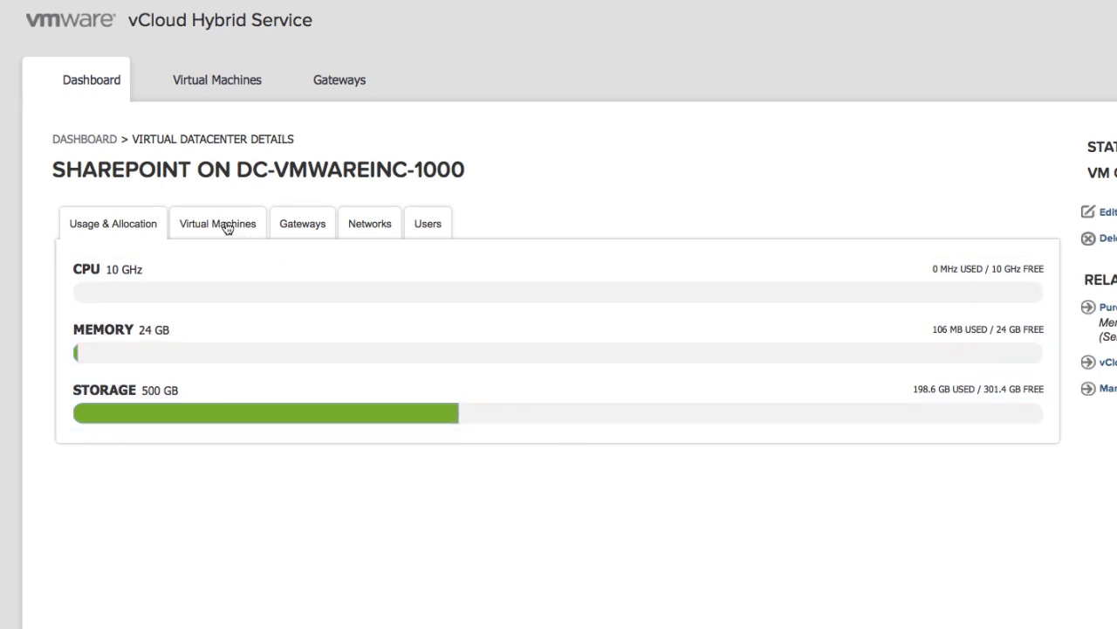
Start adding a new virtual machine to the Sharepoint datacenter's Virtual Machines list.
{"action": "left_click", "coordinate": [217, 223]}
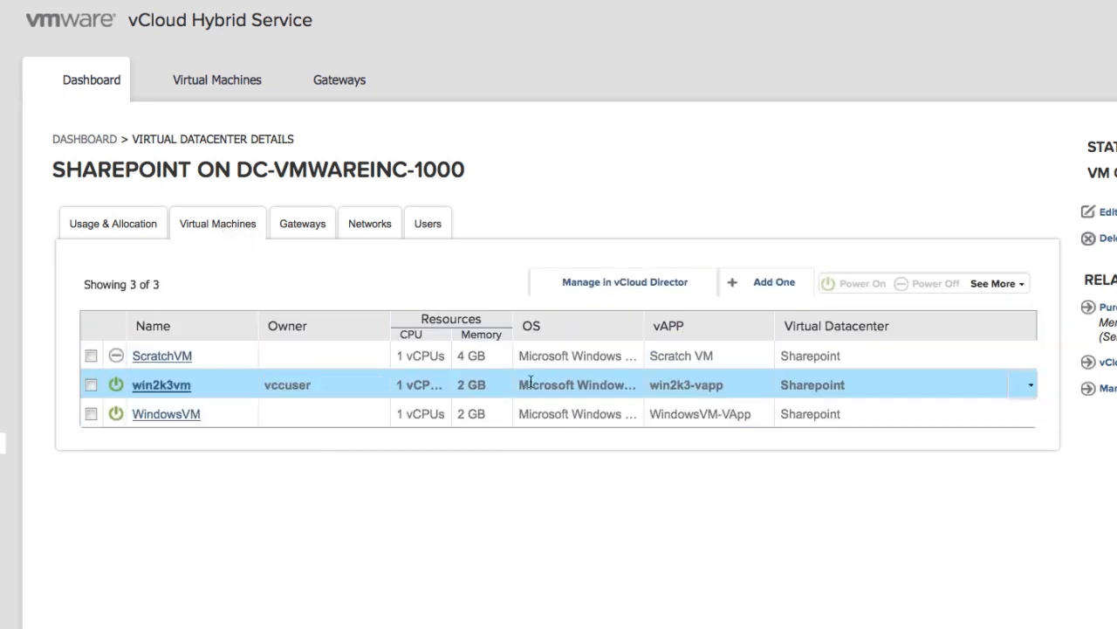
{"action": "left_click", "coordinate": [764, 281]}
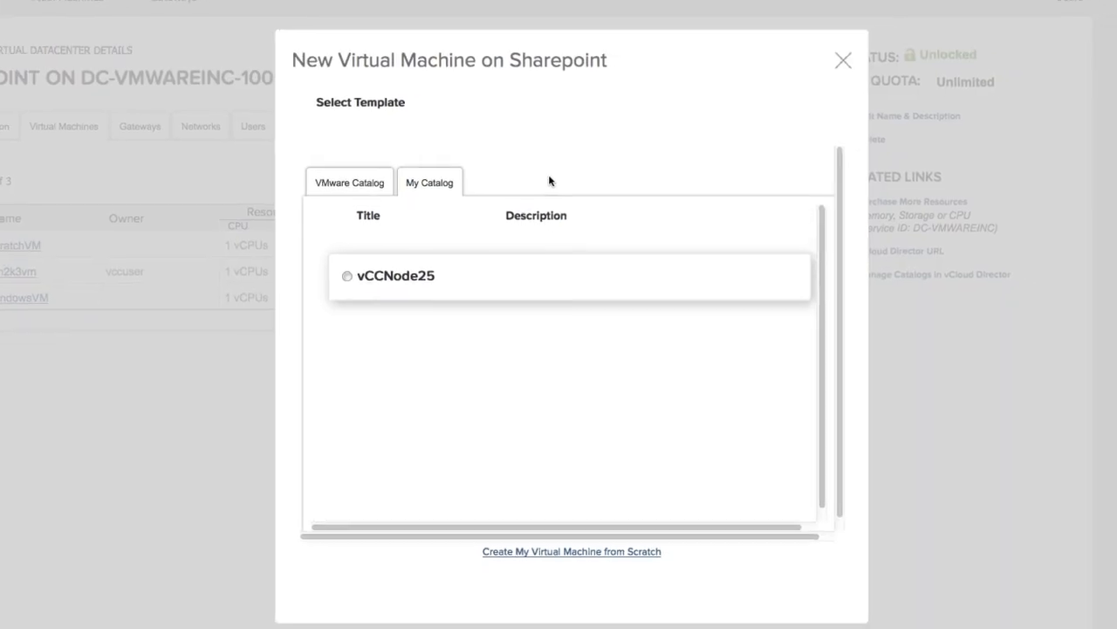
Browse the VMware Catalog and My Catalog template lists for the new machine.
{"action": "left_click", "coordinate": [348, 181]}
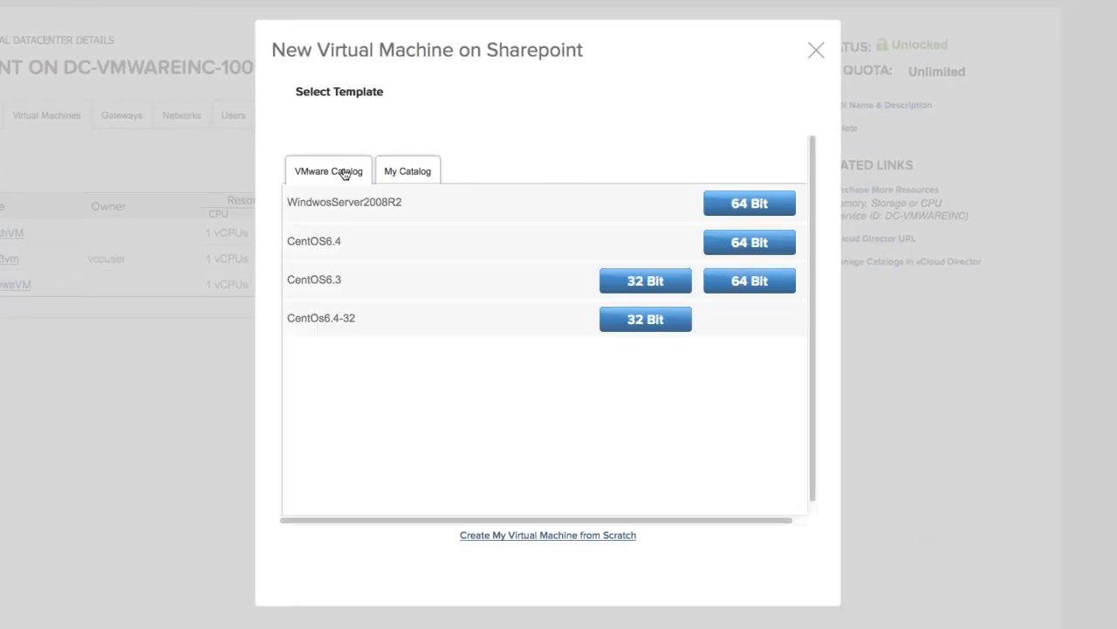
{"action": "mouse_move", "coordinate": [558, 129]}
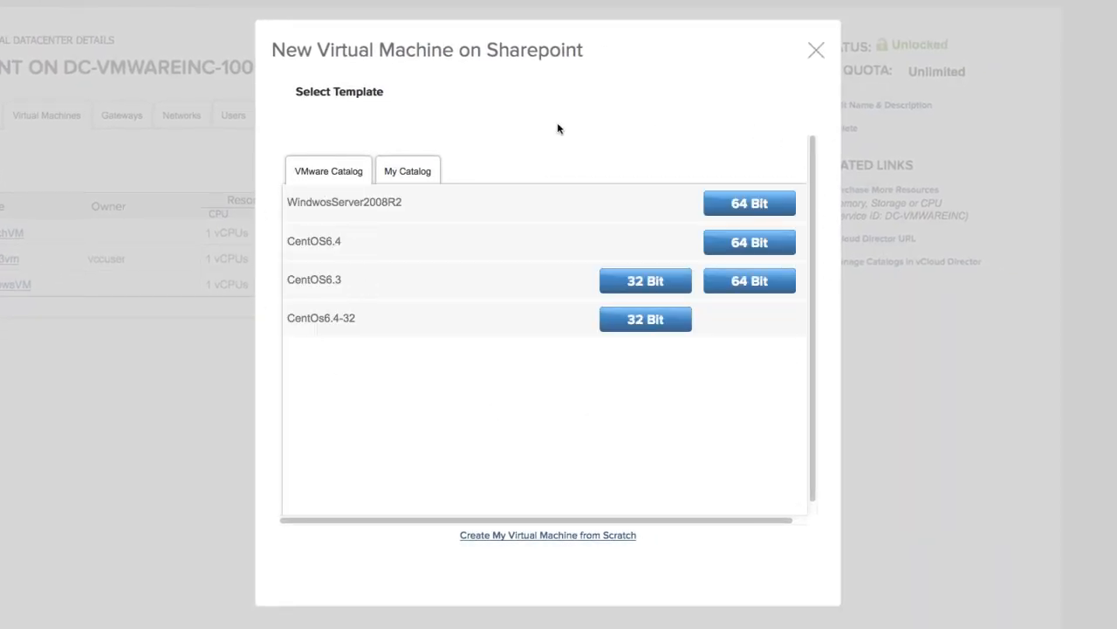
{"action": "mouse_move", "coordinate": [612, 356]}
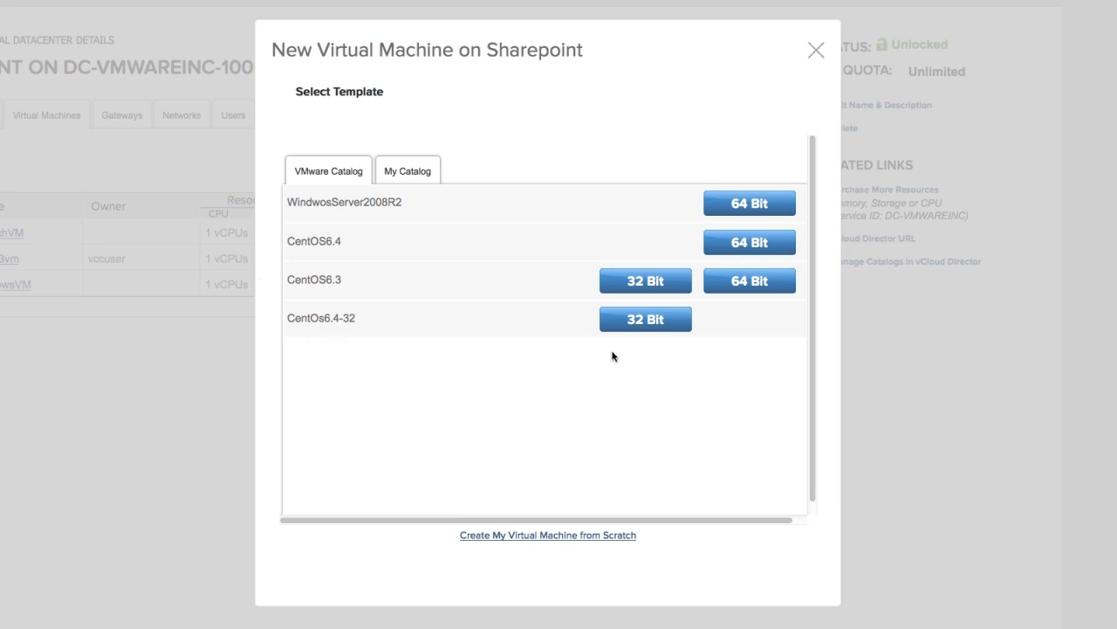
{"action": "mouse_move", "coordinate": [650, 362]}
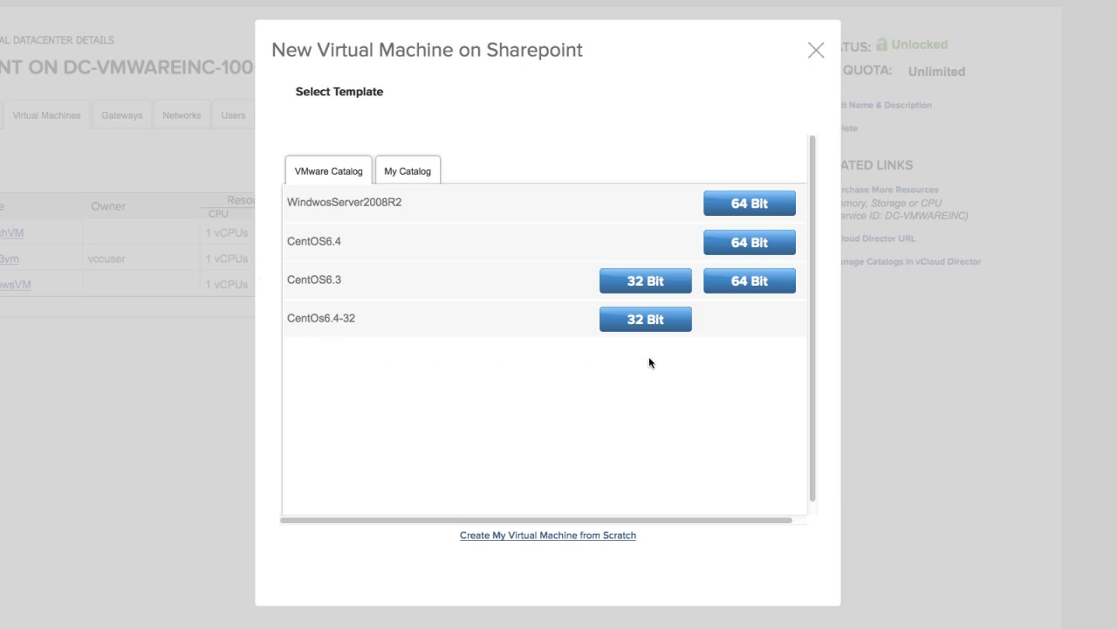
{"action": "mouse_move", "coordinate": [440, 360]}
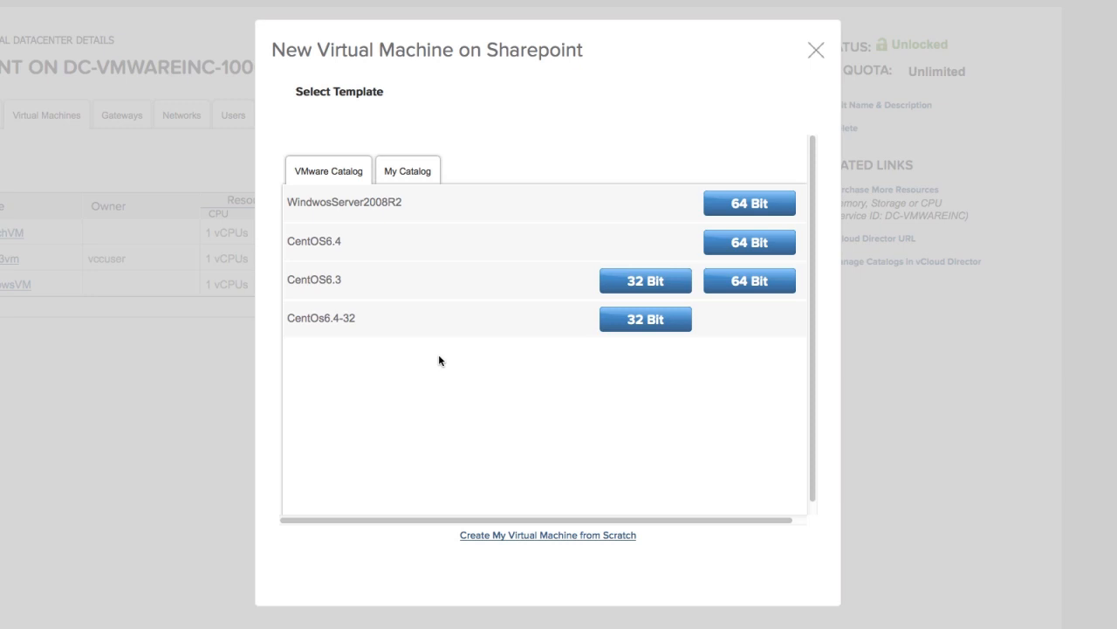
{"action": "left_click", "coordinate": [408, 170]}
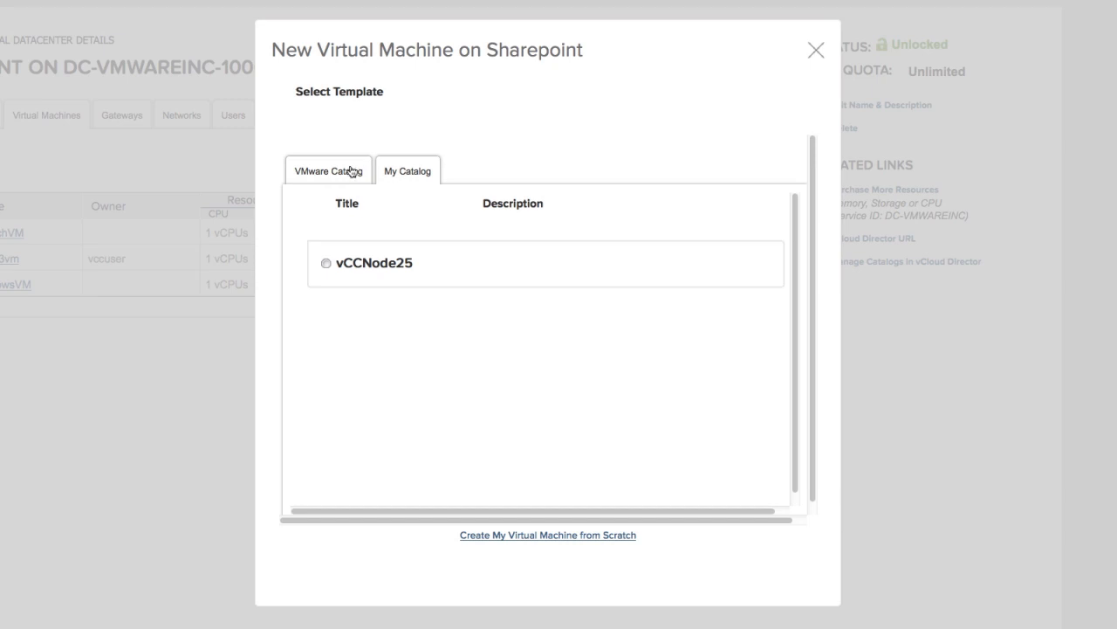
{"action": "mouse_move", "coordinate": [401, 223]}
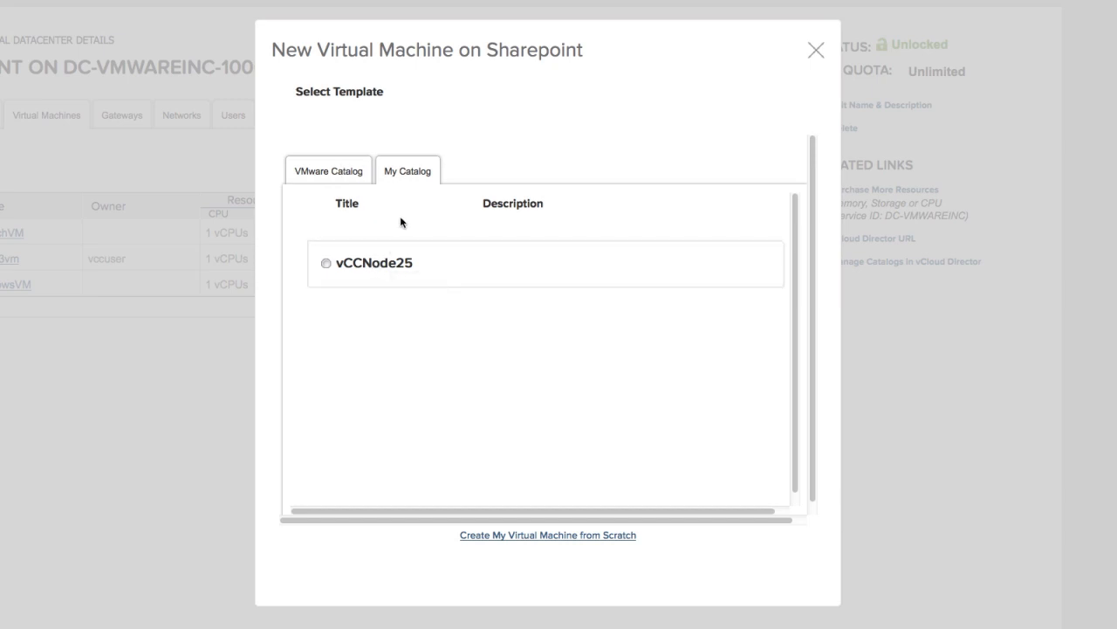
{"action": "left_click", "coordinate": [327, 170]}
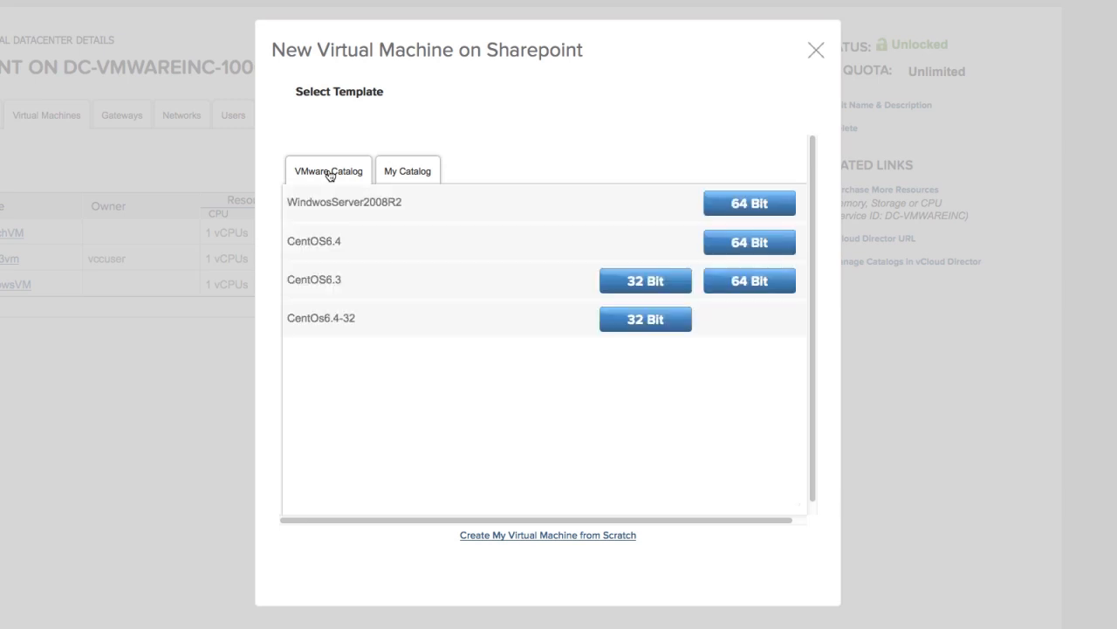
Choose the CentOS6.3 32-bit template and continue to the key details step.
{"action": "left_click", "coordinate": [645, 280]}
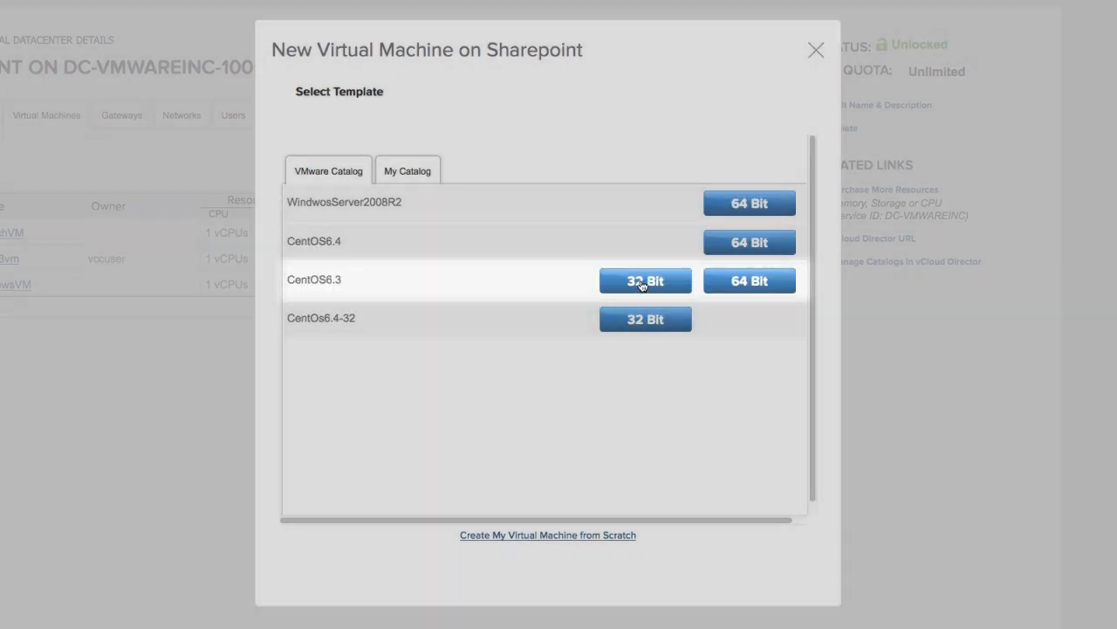
{"action": "left_click", "coordinate": [645, 280]}
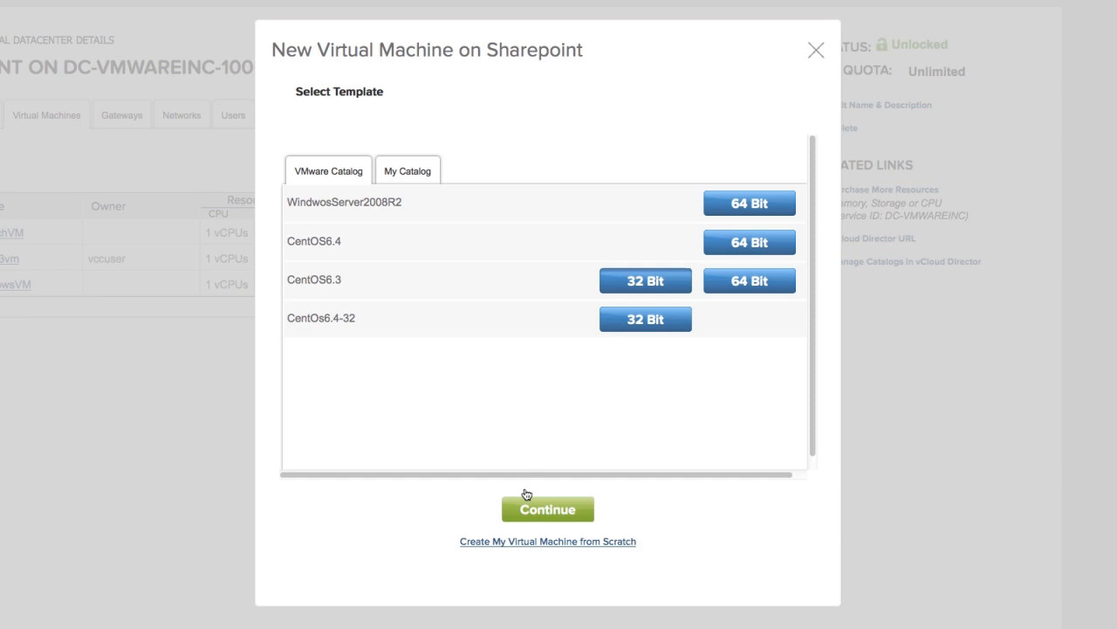
{"action": "left_click", "coordinate": [645, 280]}
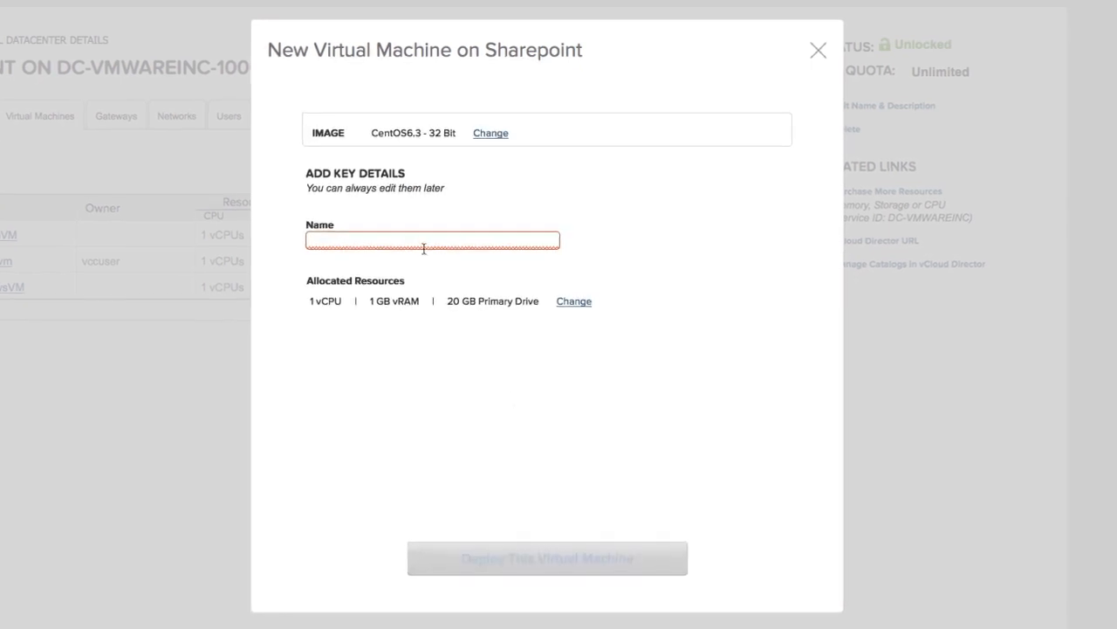
Name the machine 'centosvm', review its resource settings, and deploy it.
{"action": "left_click", "coordinate": [548, 558]}
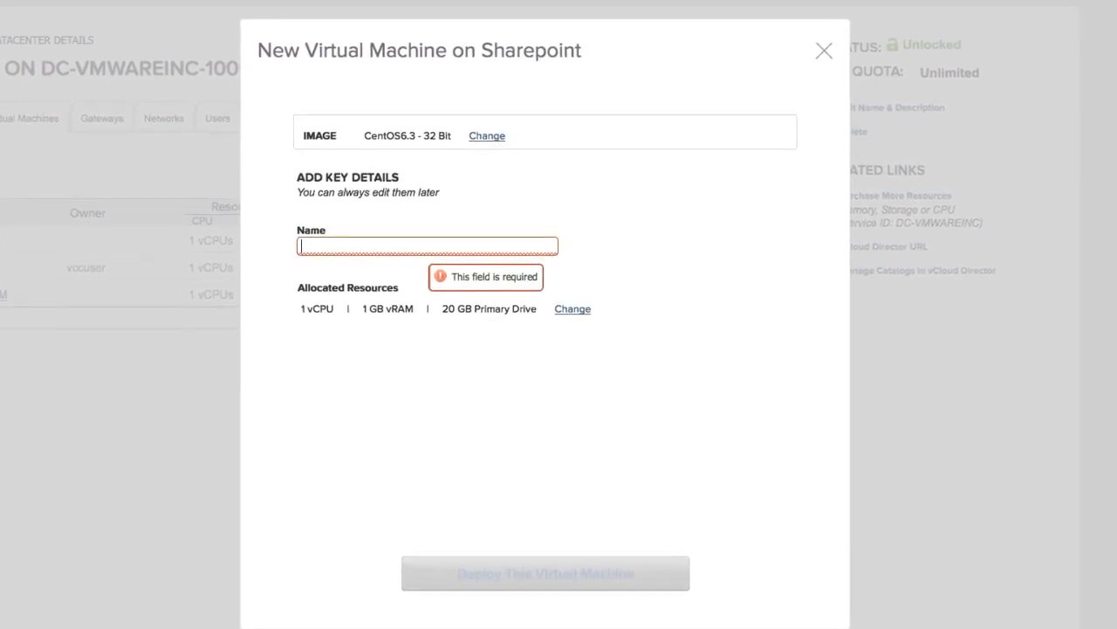
{"action": "type", "text": "centosvm"}
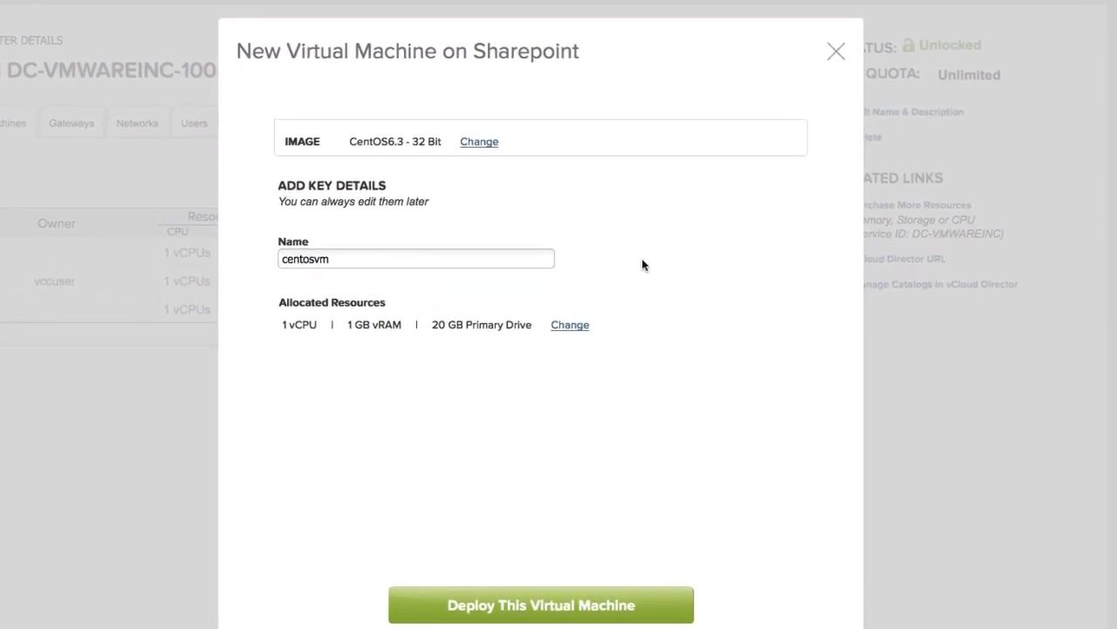
{"action": "left_click", "coordinate": [570, 324]}
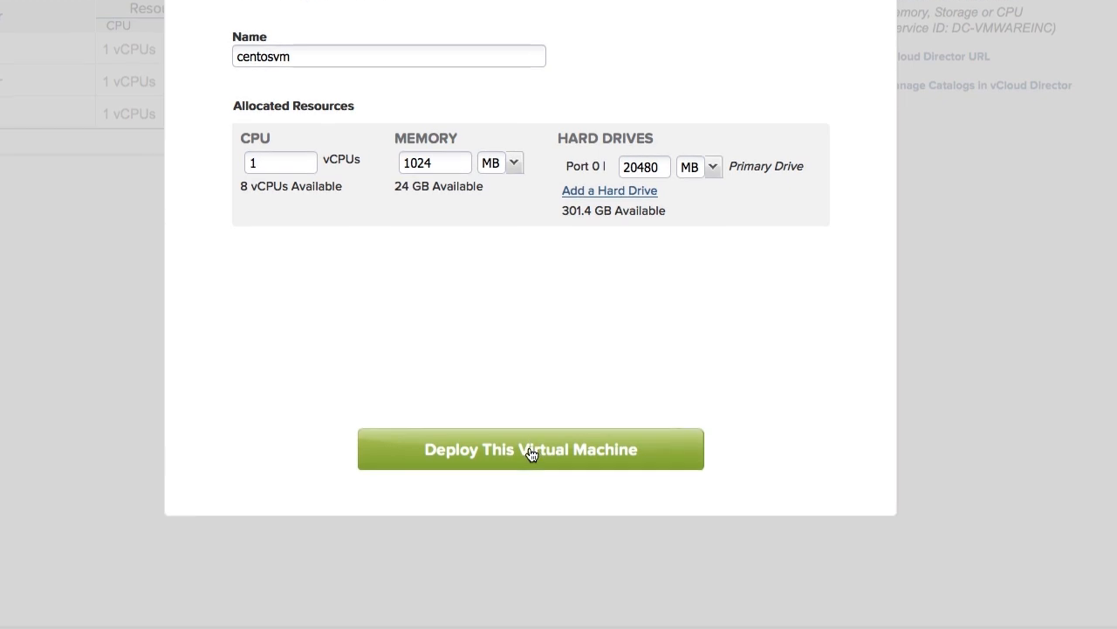
{"action": "left_click", "coordinate": [530, 449]}
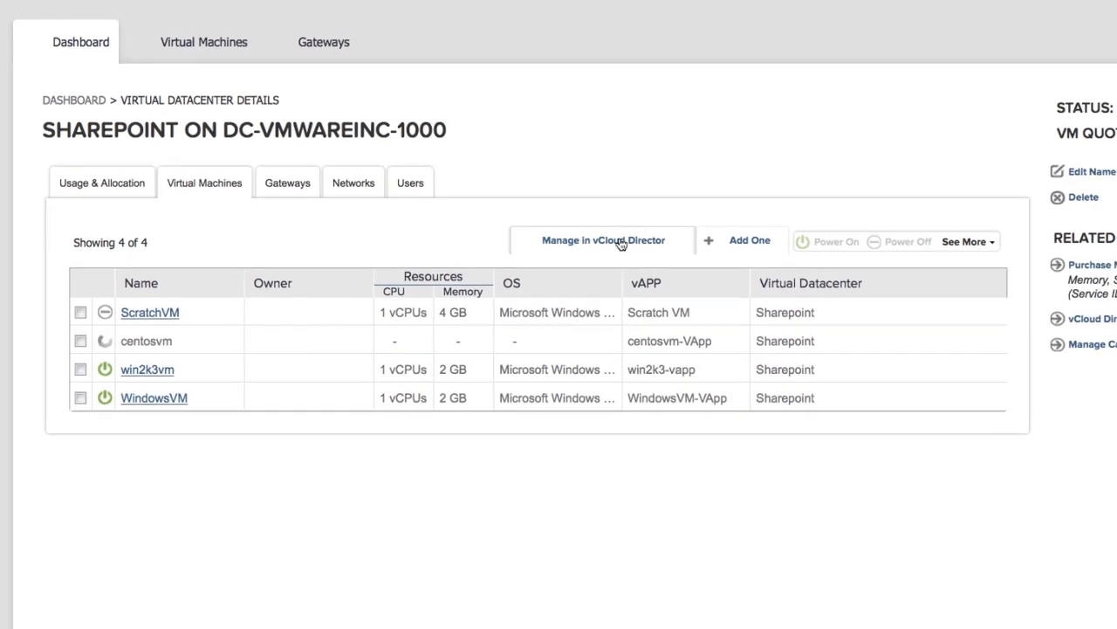
Manage the Sharepoint datacenter in vCloud Director to see centosvm-VApp being created.
{"action": "left_click", "coordinate": [603, 240]}
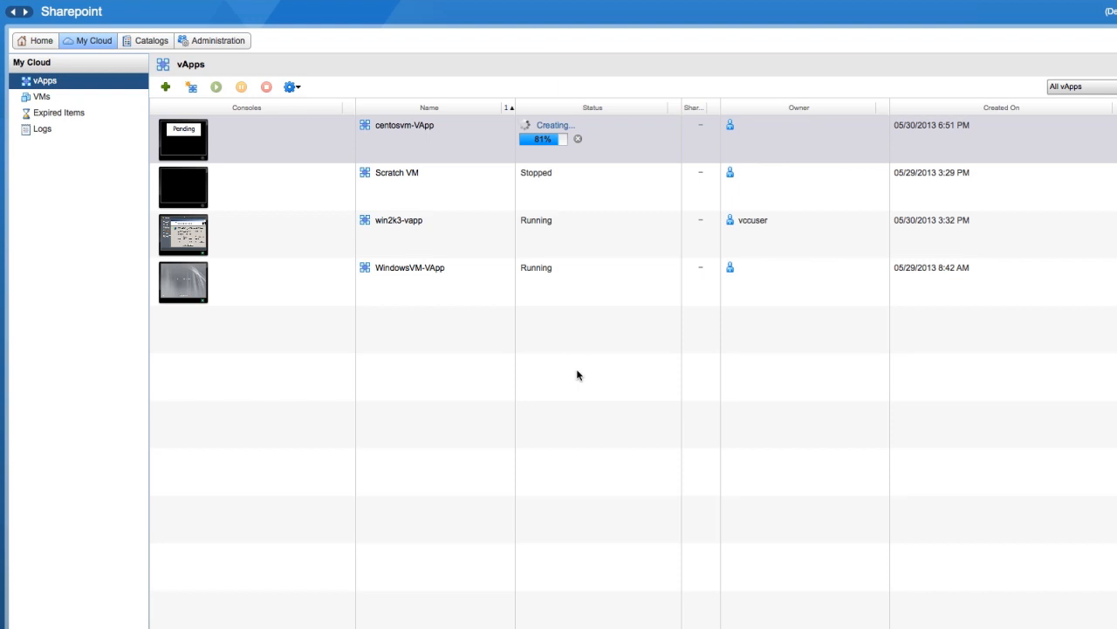
{"action": "mouse_move", "coordinate": [583, 378]}
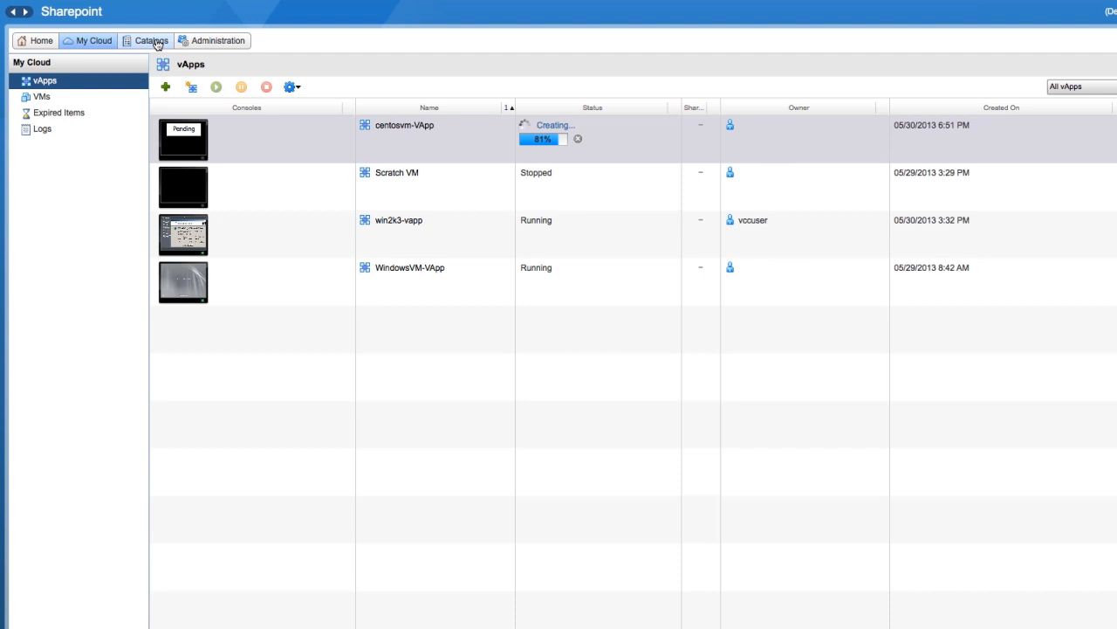
List the Public Catalog's vApp templates and select CentOS6.4-32bit.
{"action": "left_click", "coordinate": [151, 40]}
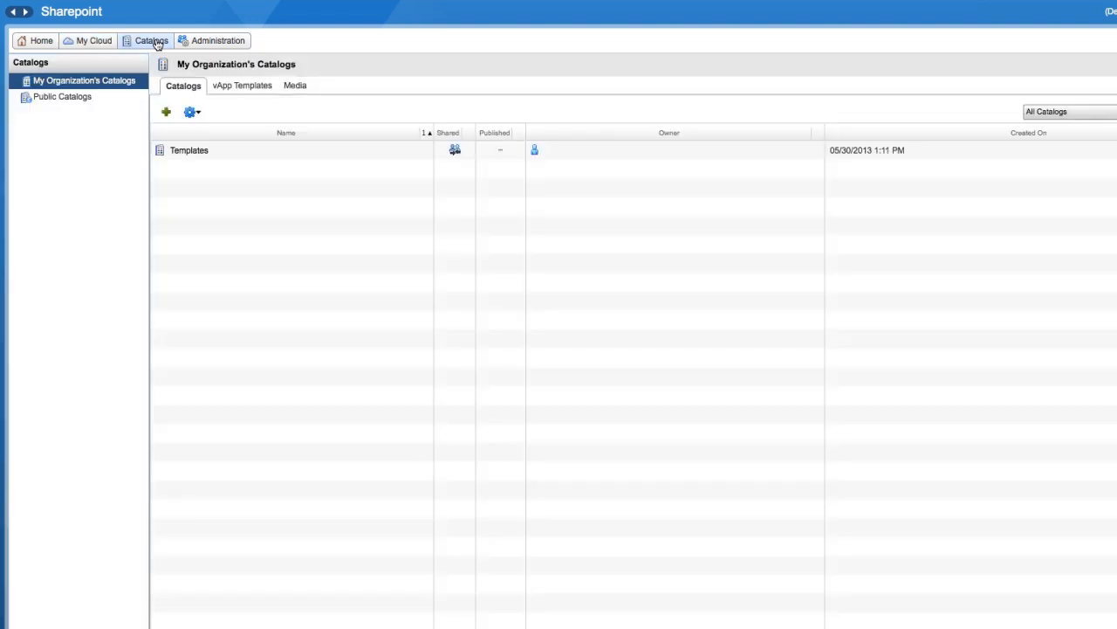
{"action": "left_click", "coordinate": [62, 96]}
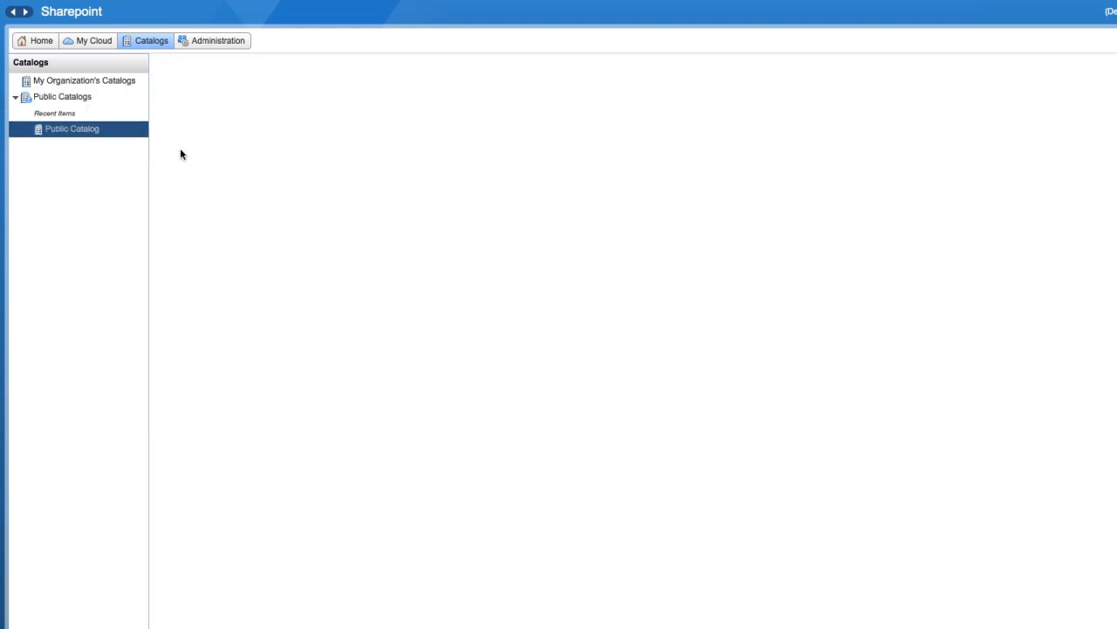
{"action": "left_click", "coordinate": [72, 128]}
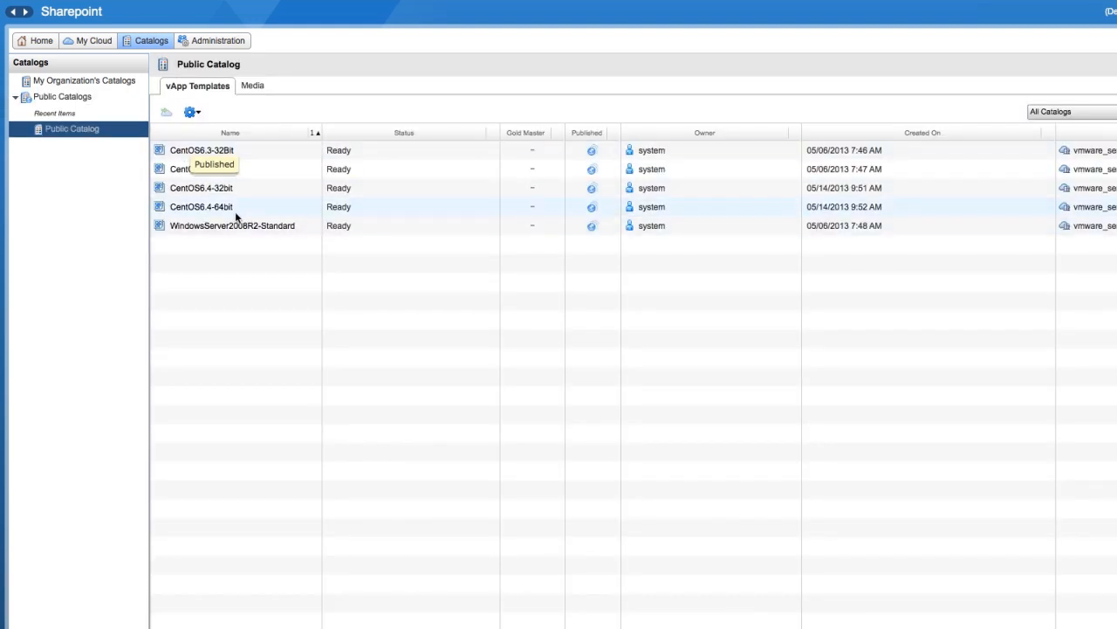
{"action": "left_click", "coordinate": [201, 187]}
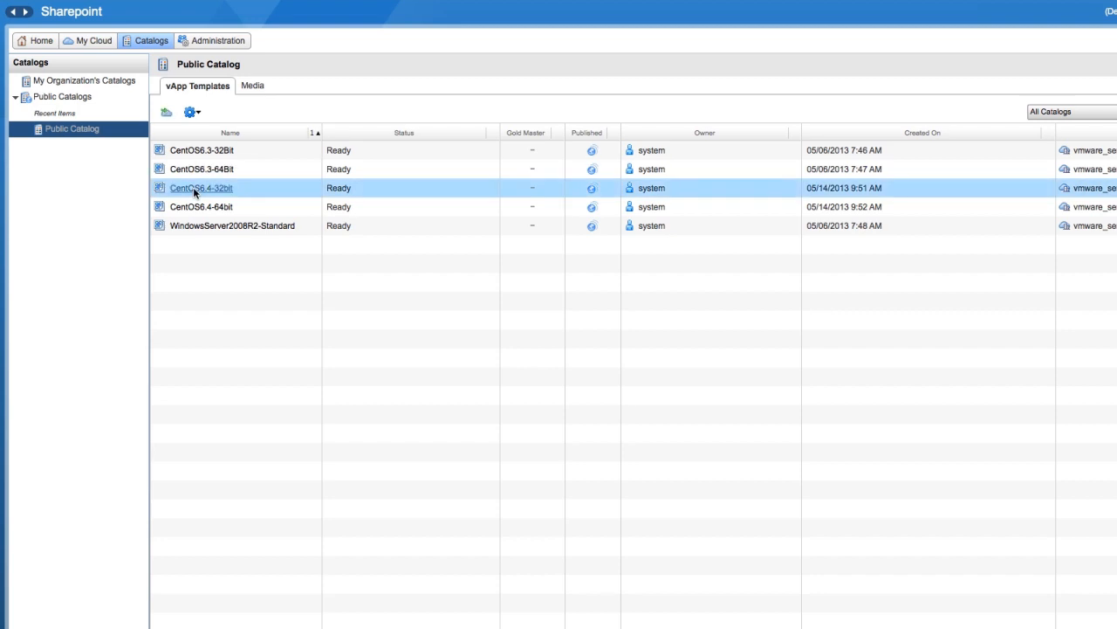
{"action": "mouse_move", "coordinate": [199, 194]}
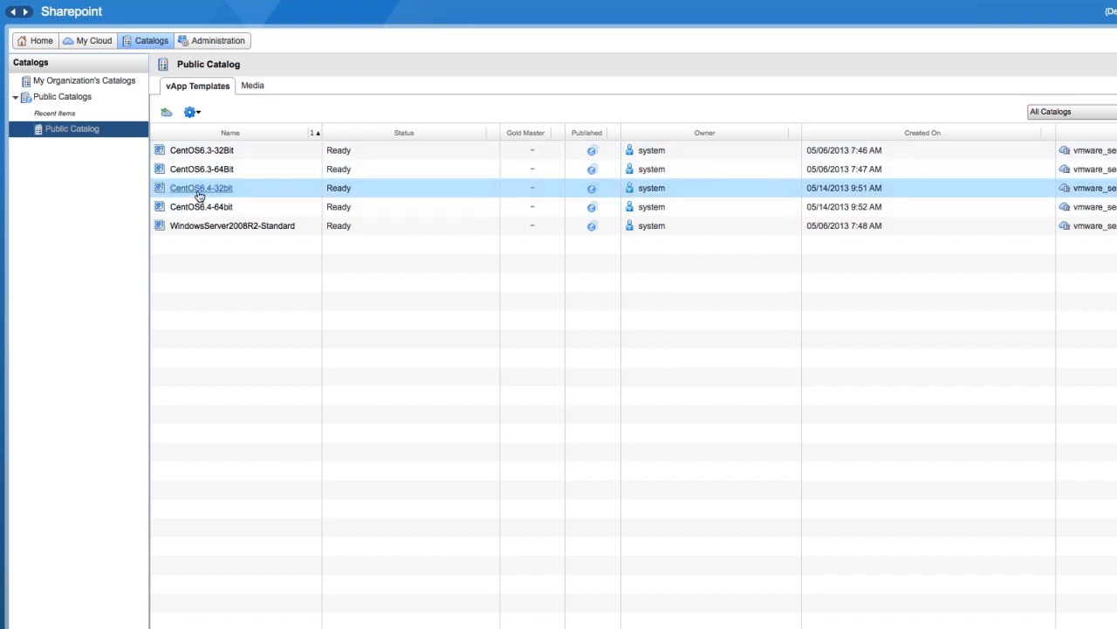
Start Add to My Cloud for CentOS6.4-32bit, cancel it, and return to the My Cloud vApps list.
{"action": "right_click", "coordinate": [201, 187]}
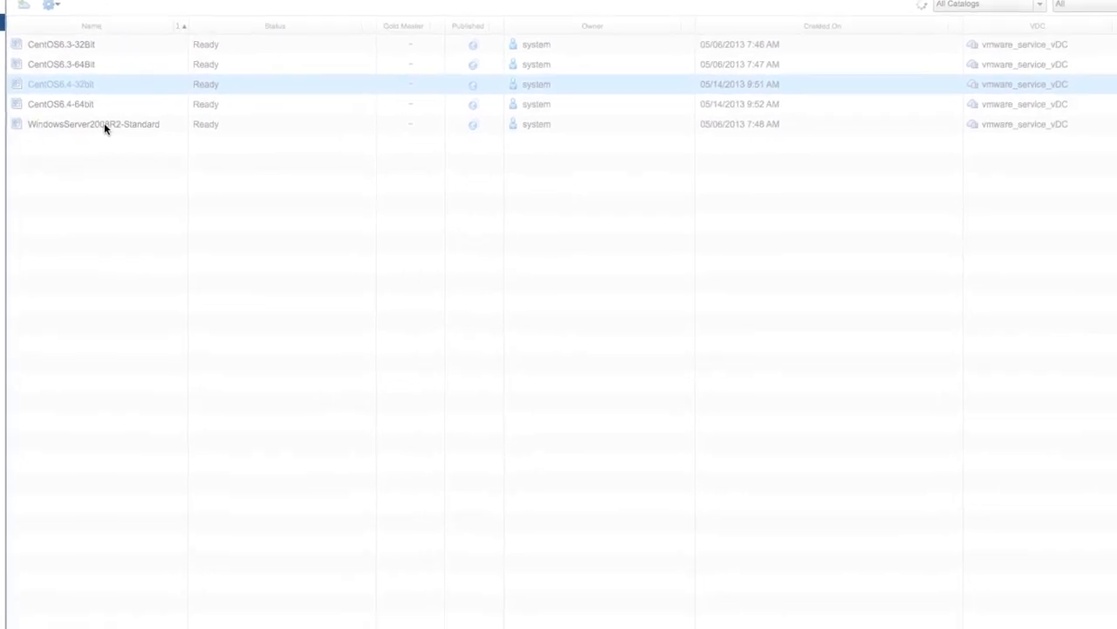
{"action": "left_click", "coordinate": [60, 84]}
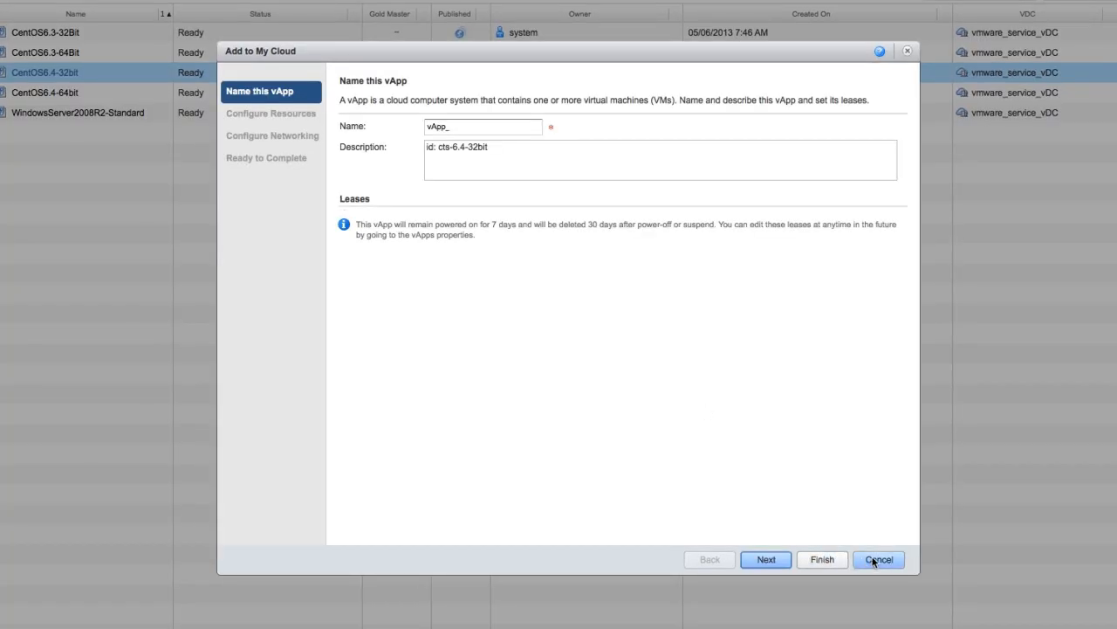
{"action": "left_click", "coordinate": [879, 559]}
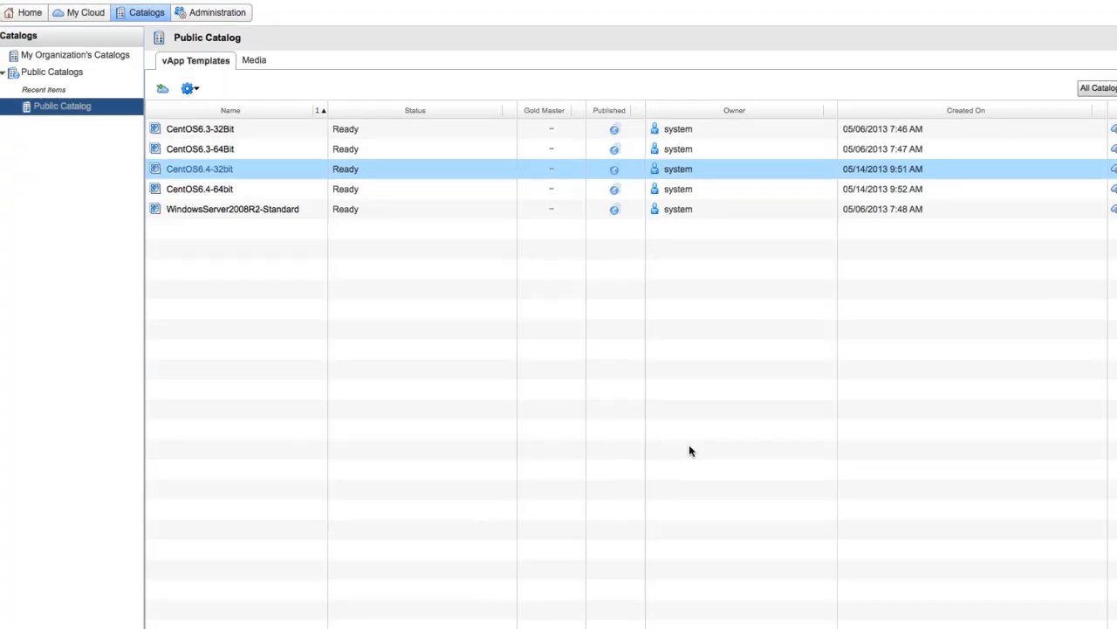
{"action": "left_click", "coordinate": [84, 12]}
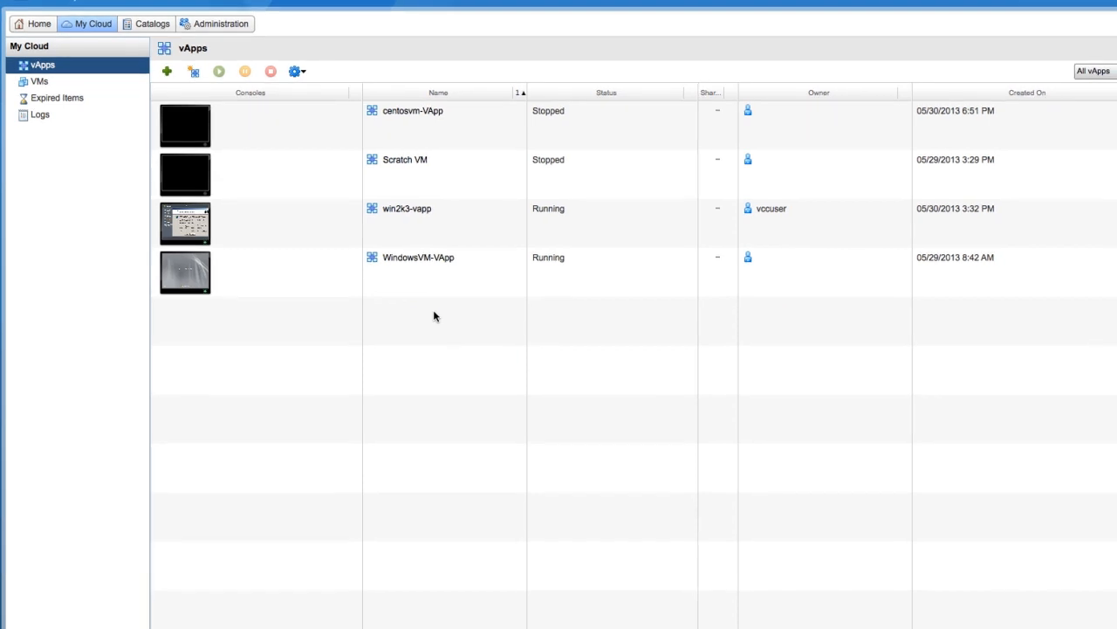